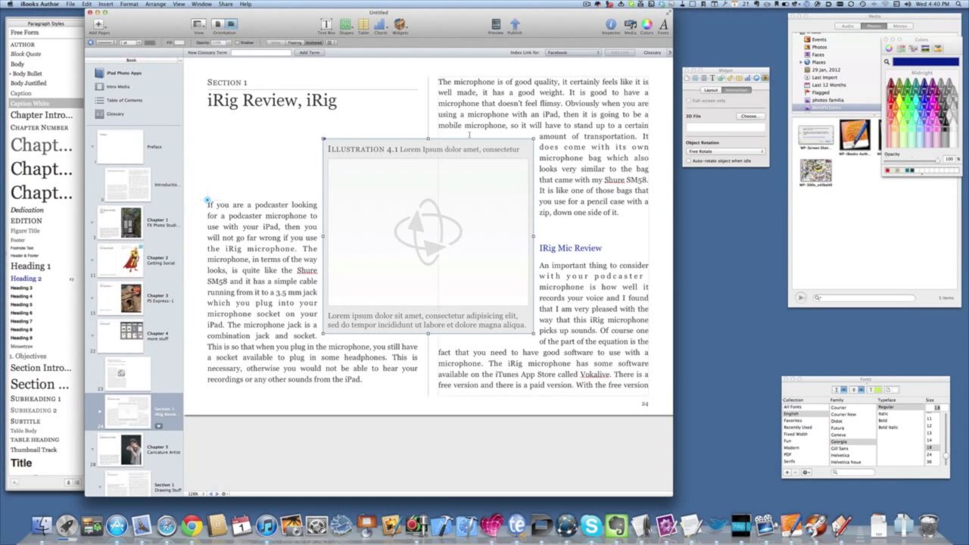
{"action": "mouse_move", "coordinate": [477, 298]}
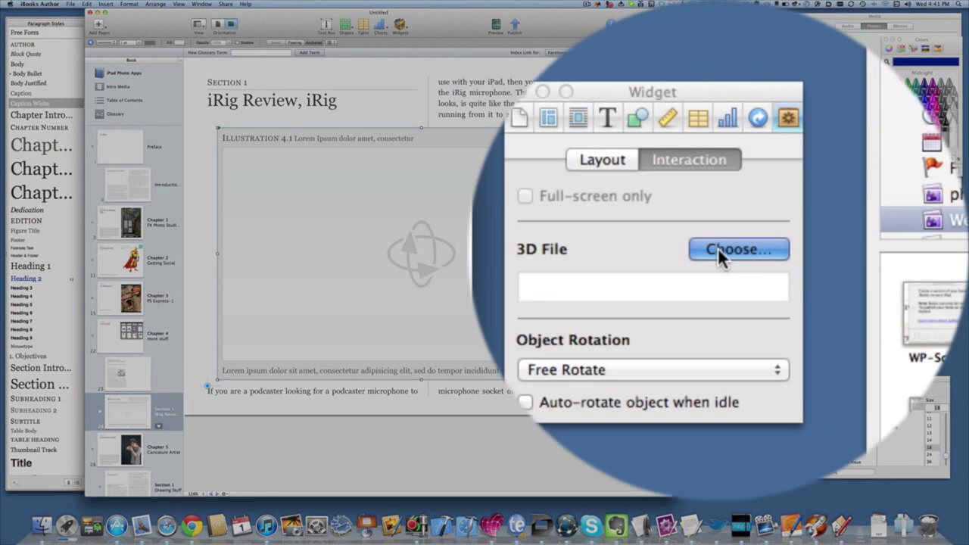
Choose chair2.dae from the Pictures folder as the 3D widget's model file
{"action": "left_click", "coordinate": [739, 249]}
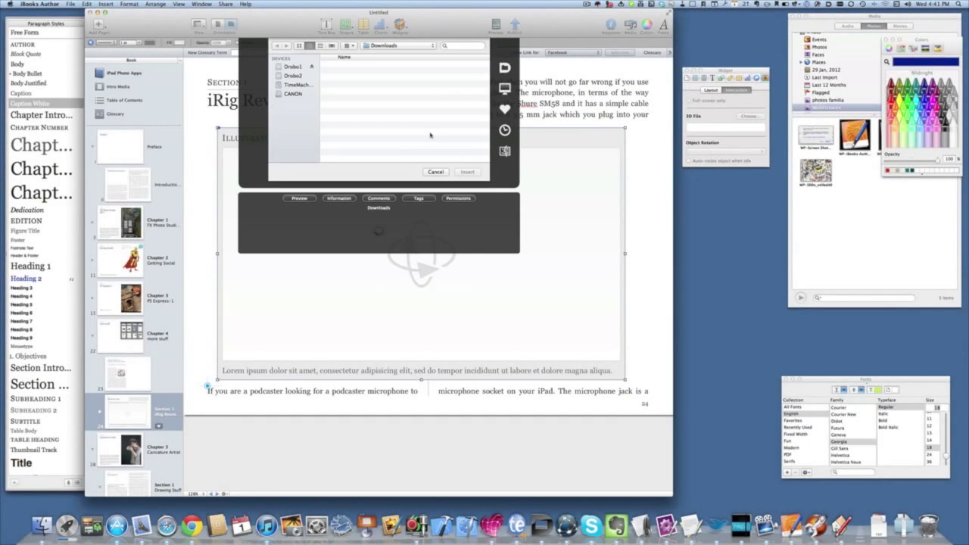
{"action": "left_click", "coordinate": [354, 109]}
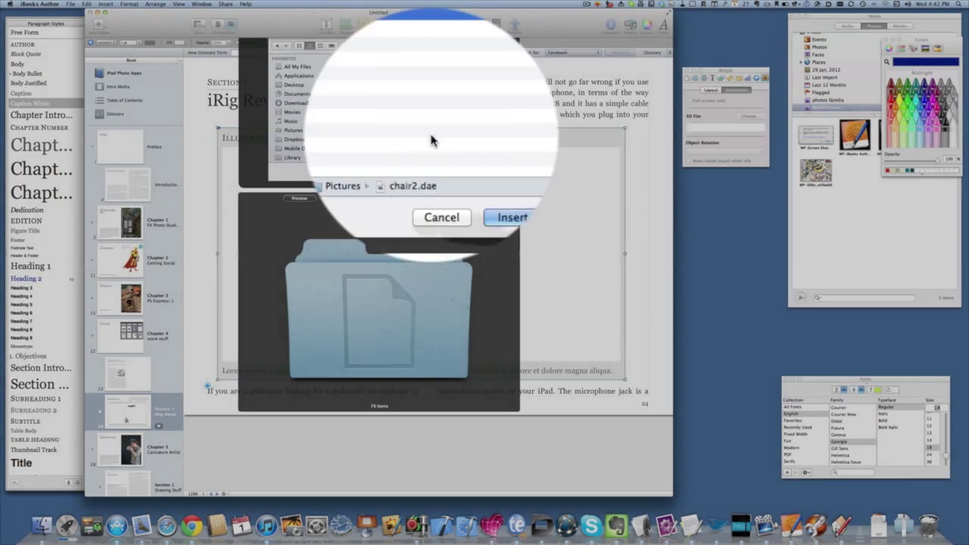
{"action": "left_click", "coordinate": [513, 217]}
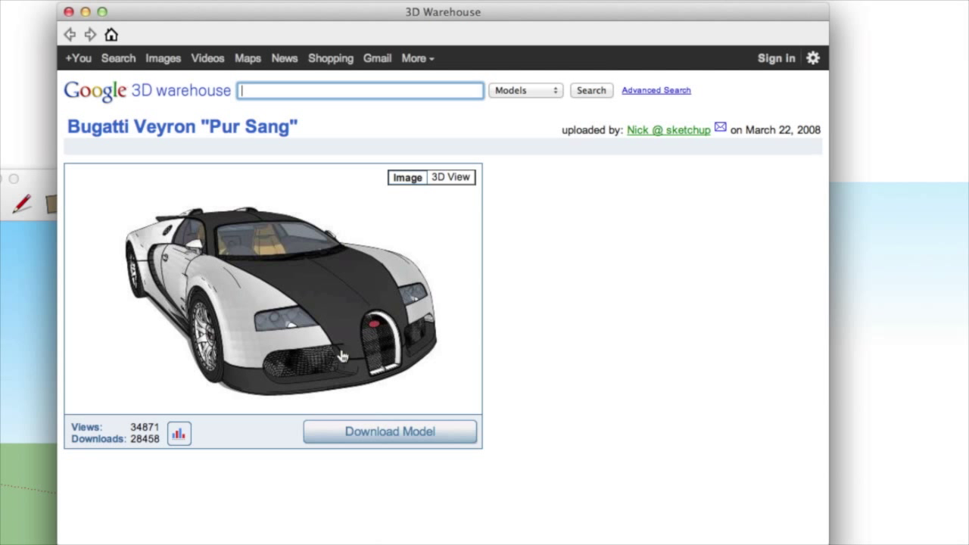
{"action": "mouse_move", "coordinate": [351, 460]}
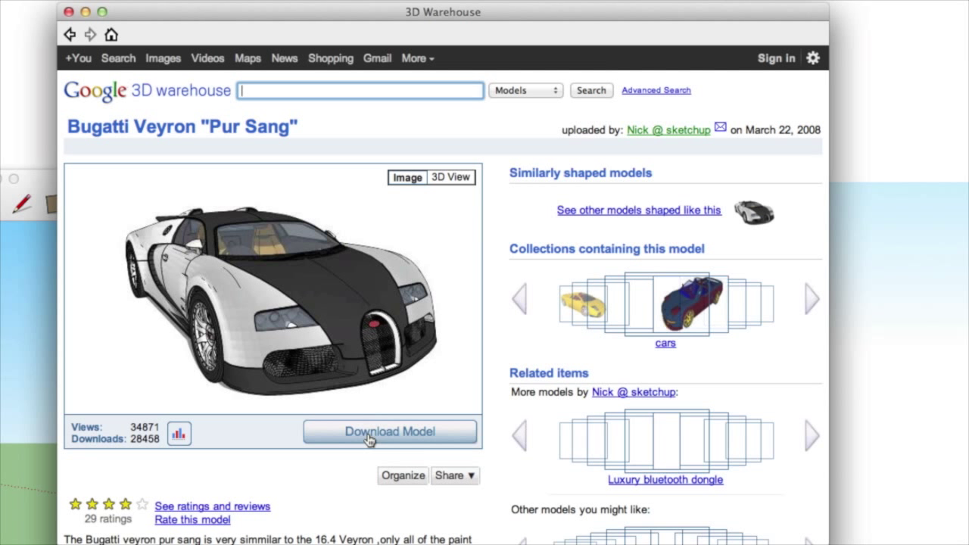
Download the Bugatti Veyron from 3D Warehouse and load it into the current model
{"action": "left_click", "coordinate": [390, 431]}
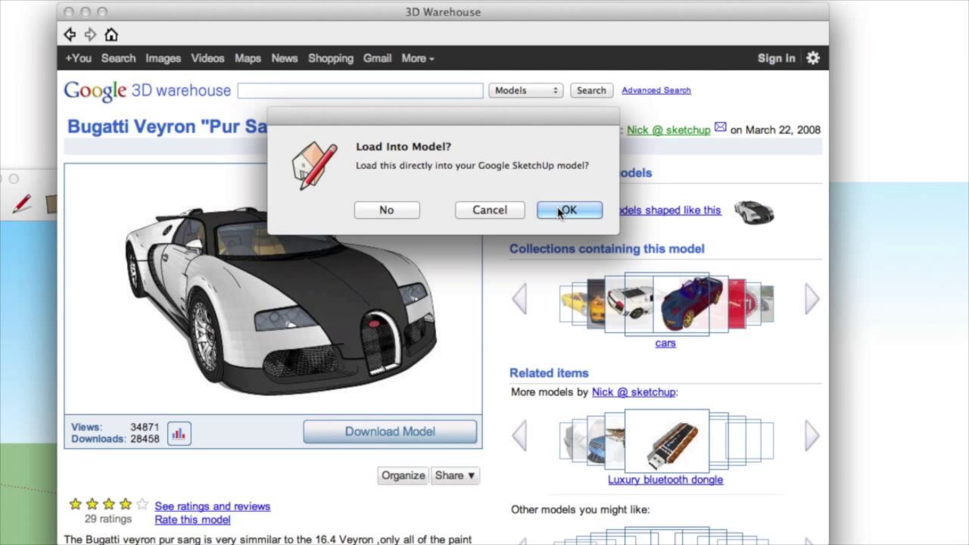
{"action": "left_click", "coordinate": [570, 210]}
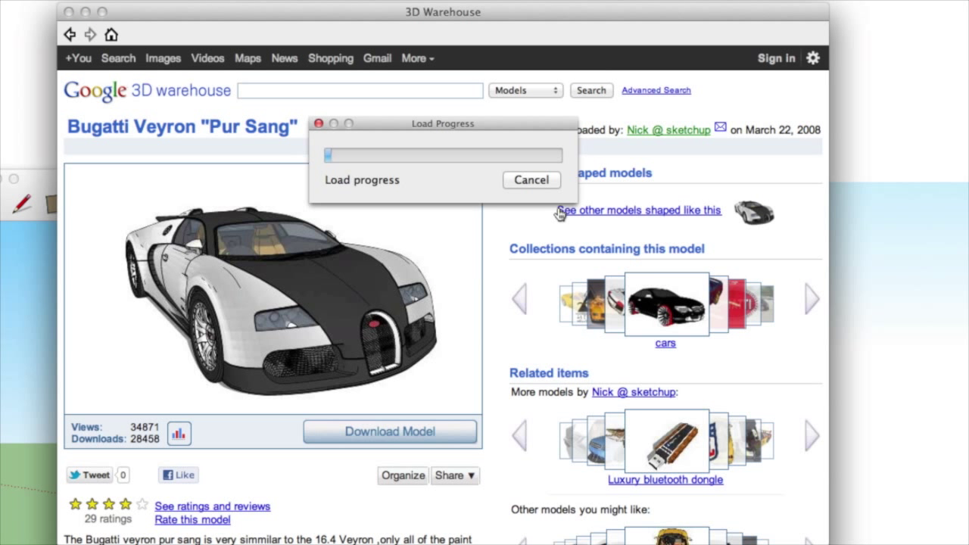